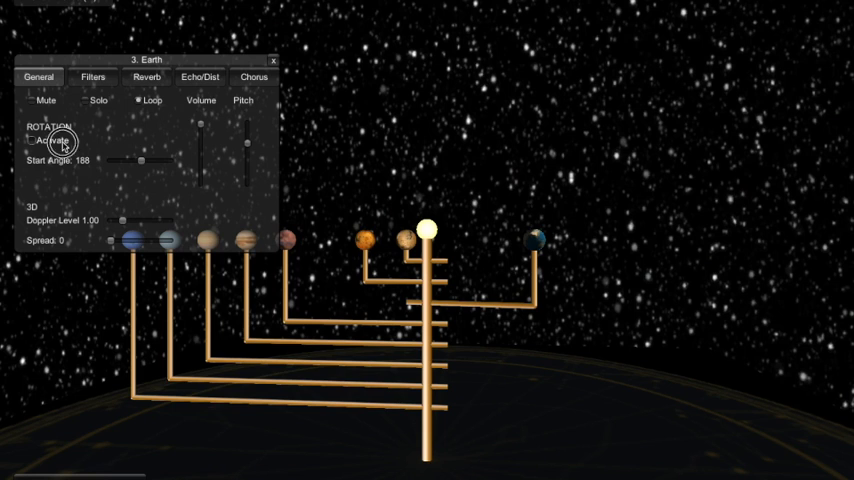
Step: Turn the Start Angle knobs for Earth, Venus and Mars, swinging Mars to about 244 degrees
click(32, 140)
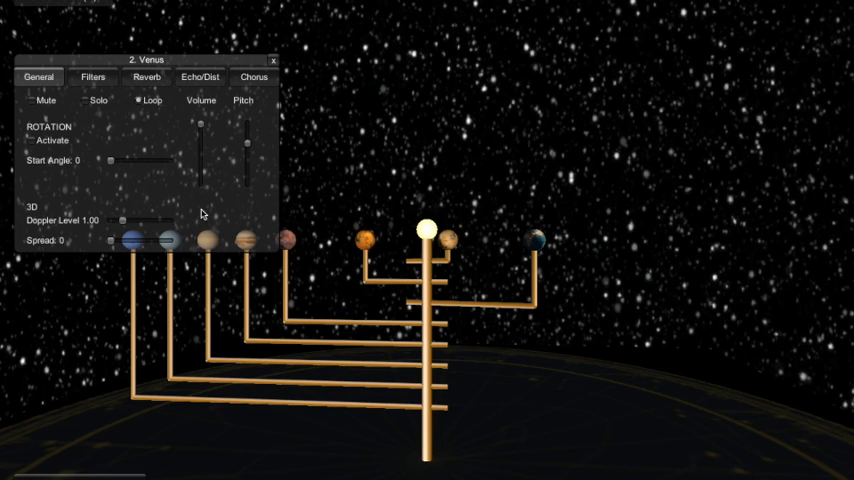
drag(110, 160, 120, 160)
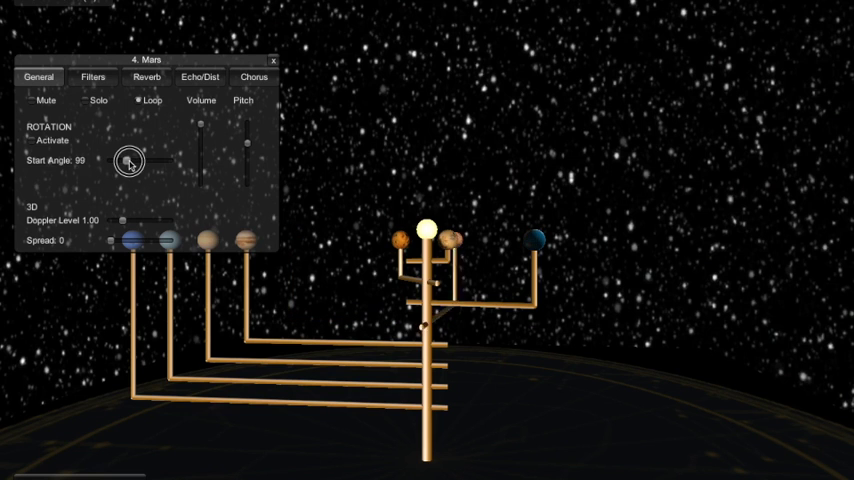
drag(128, 160, 150, 160)
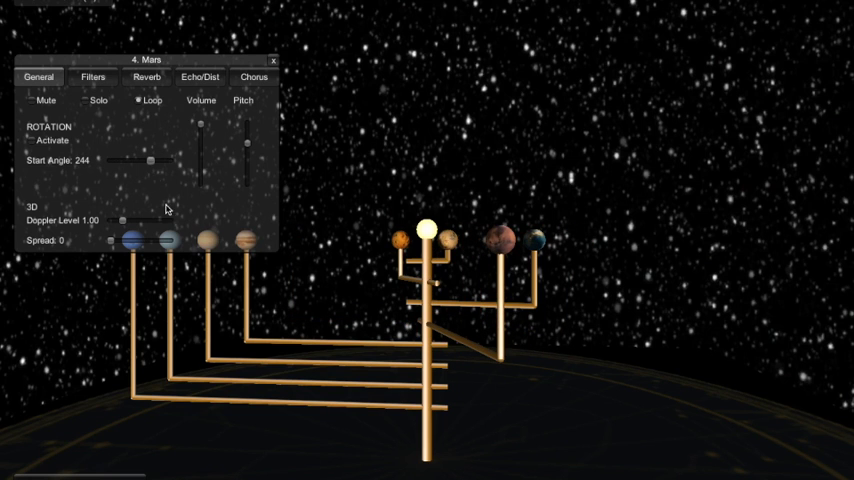
click(32, 140)
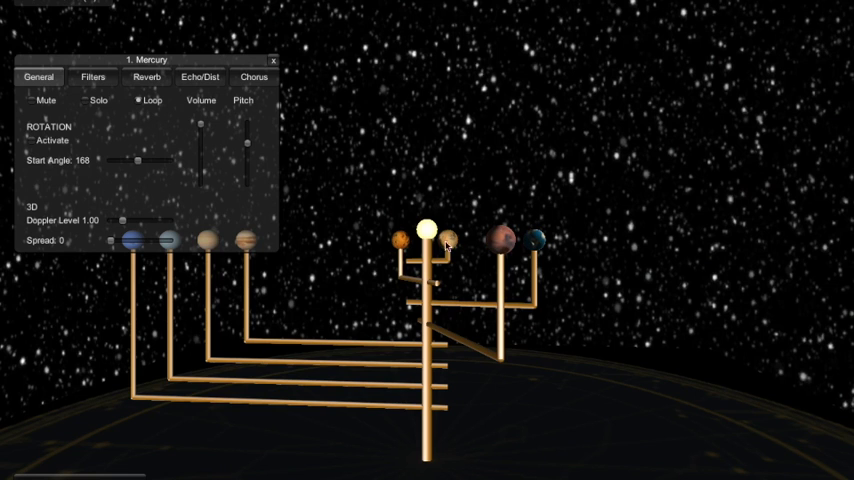
Step: Activate rotation for Mercury at speed 11.00 and for Saturn at speed 200.00
click(32, 140)
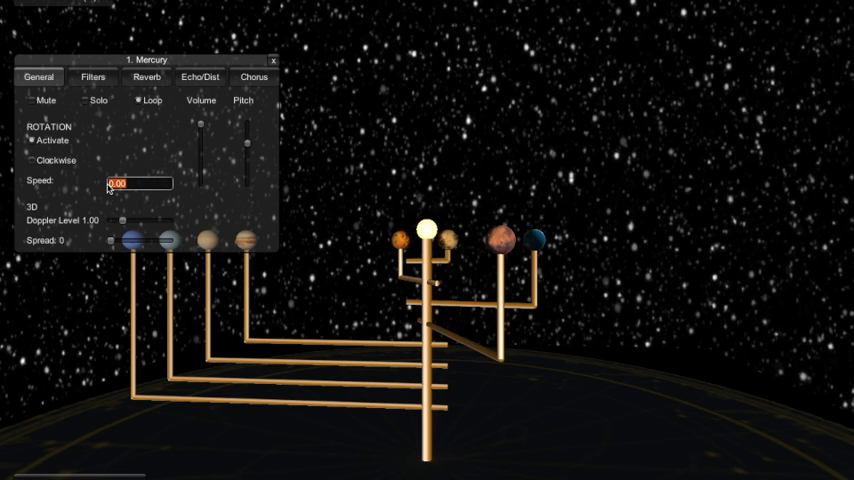
text(11.00)
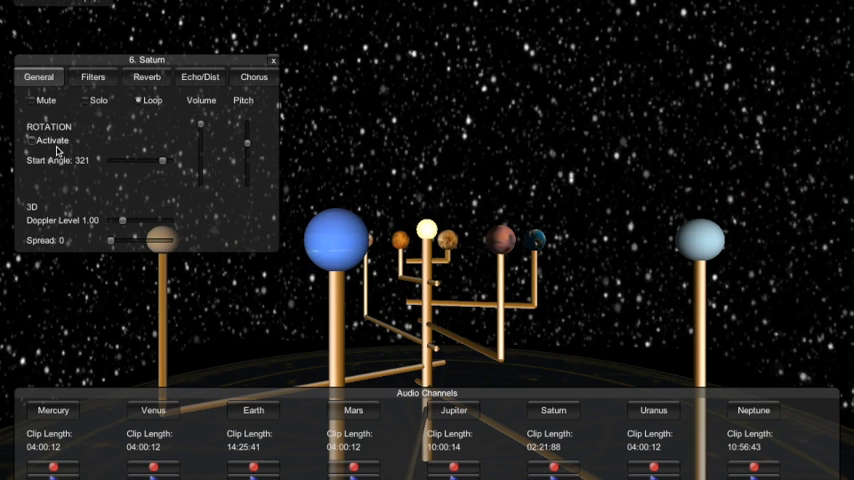
click(32, 140)
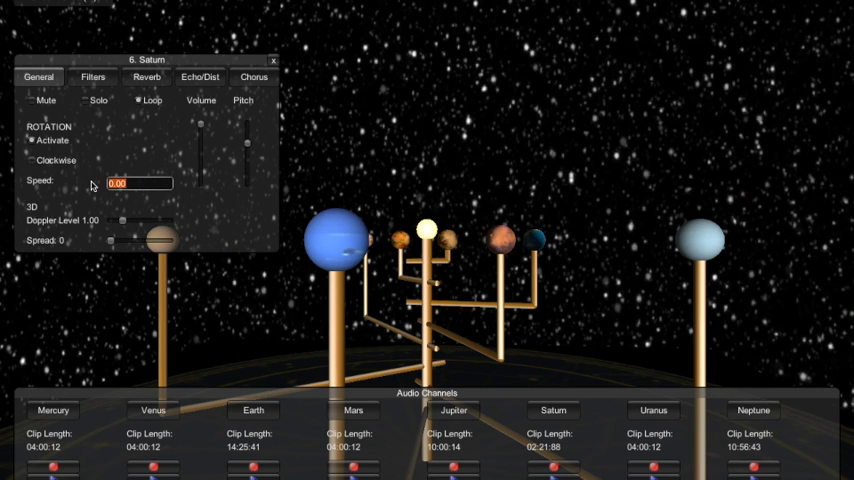
text(200.00)
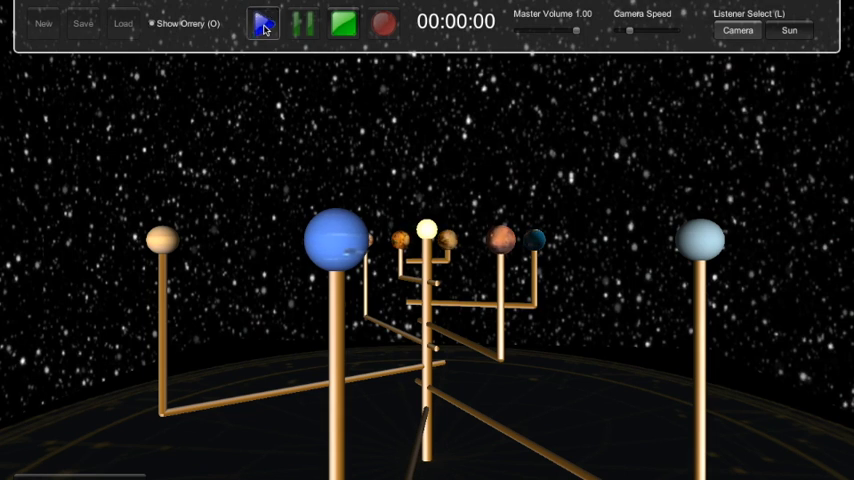
Step: Start playback of the sound scene and bring up Earth's General settings
click(264, 24)
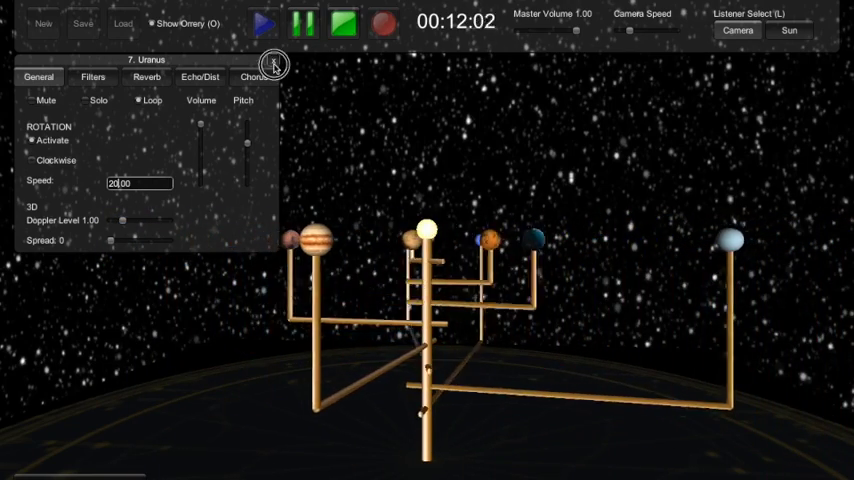
click(272, 64)
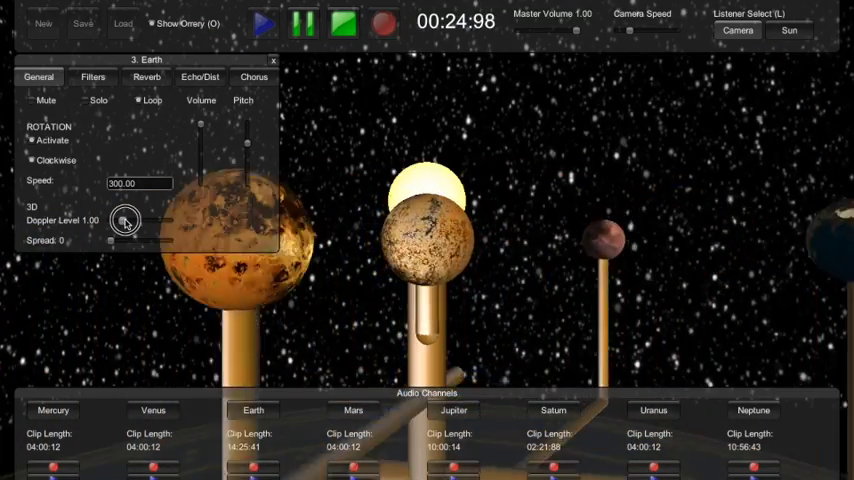
Step: Raise Earth's Doppler level to about 4 and enable its low-pass and high-pass filters with adjusted cutoffs
drag(124, 220, 156, 220)
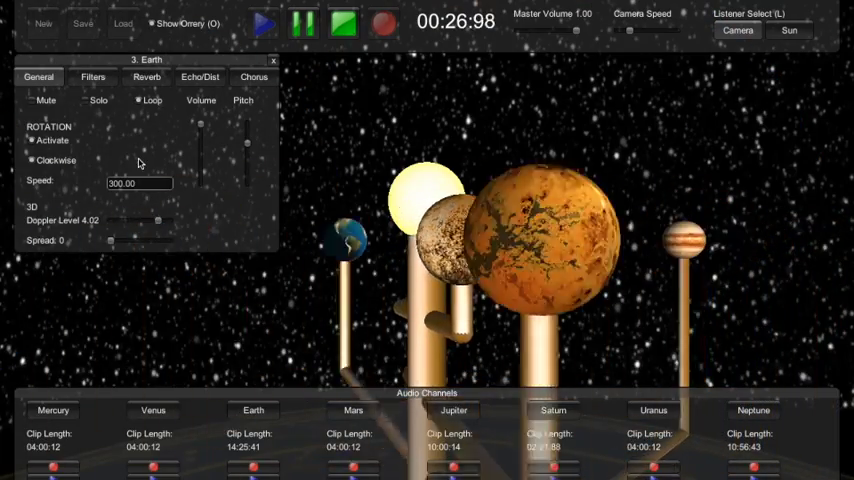
click(92, 76)
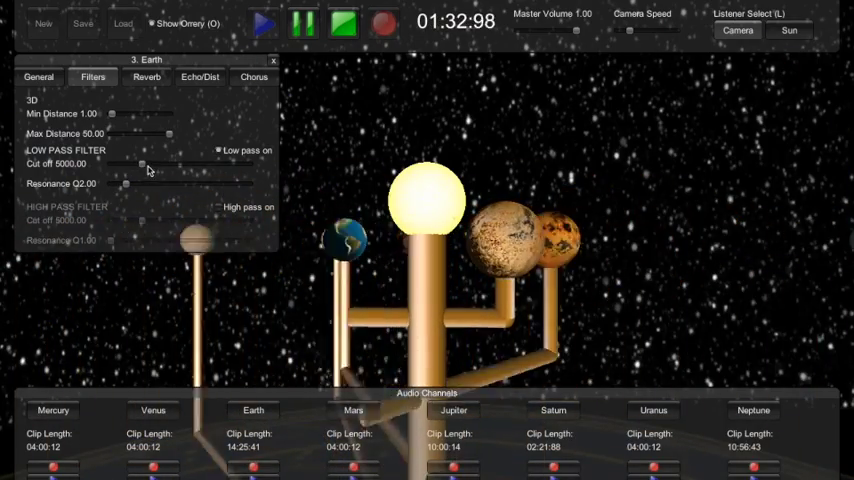
drag(142, 164, 156, 168)
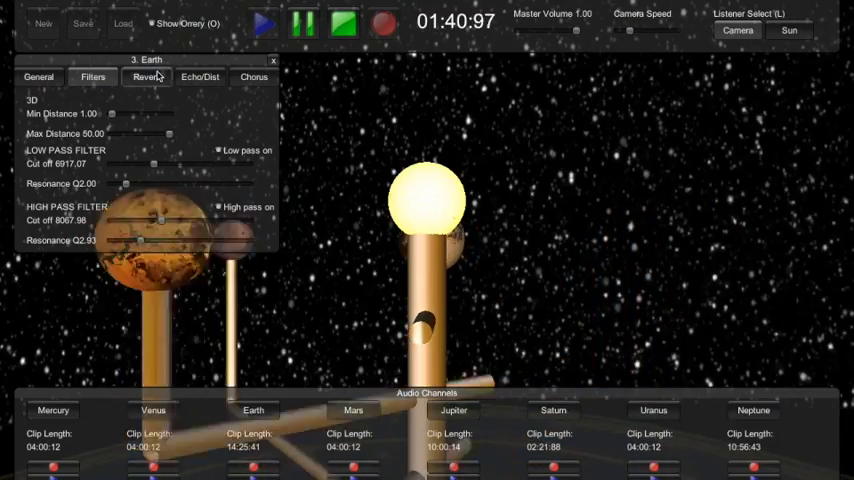
click(146, 76)
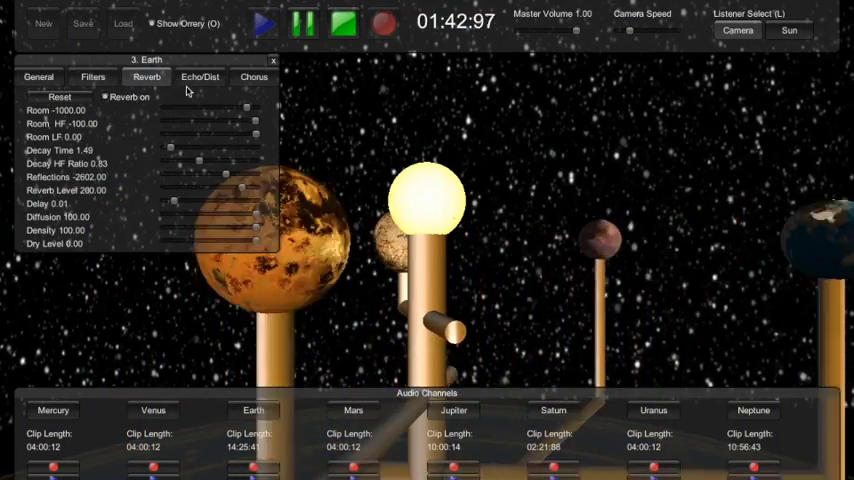
Step: Switch on echo and distortion for Earth, then enable chorus and drag its rate higher
click(200, 76)
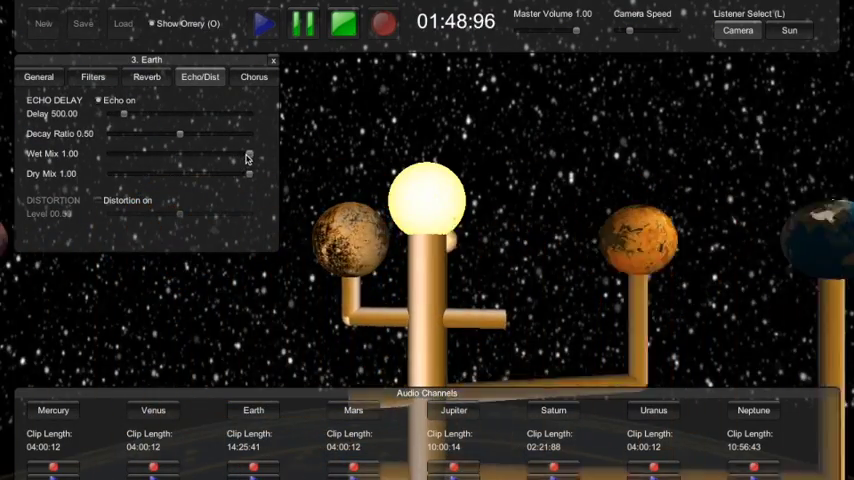
click(100, 200)
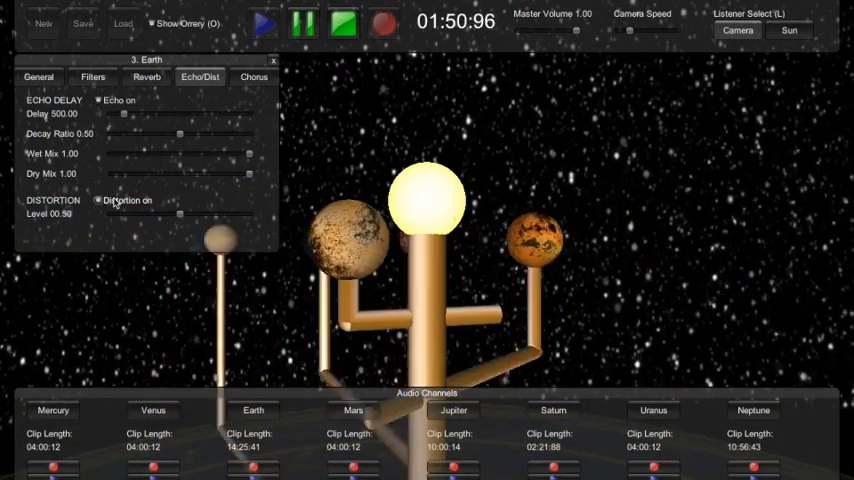
click(252, 76)
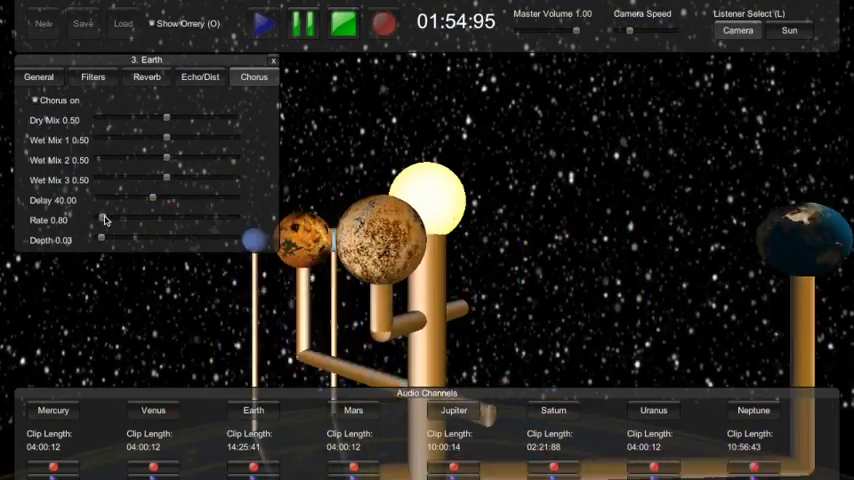
drag(100, 220, 144, 220)
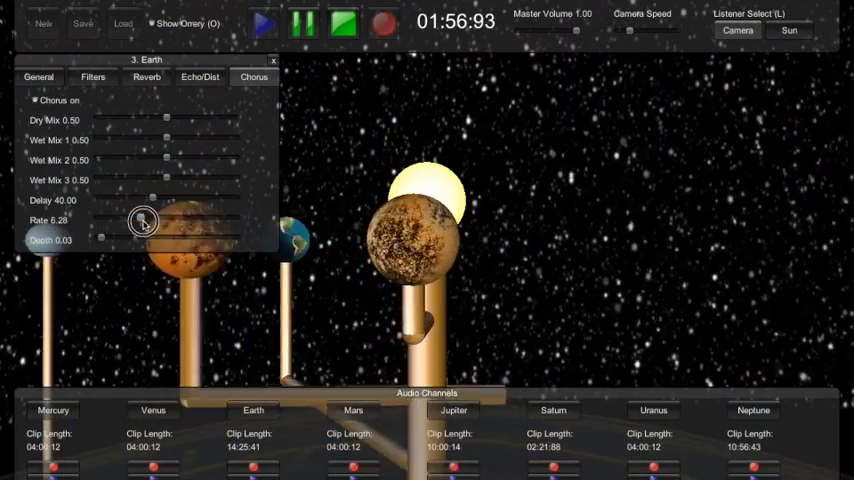
drag(100, 240, 164, 238)
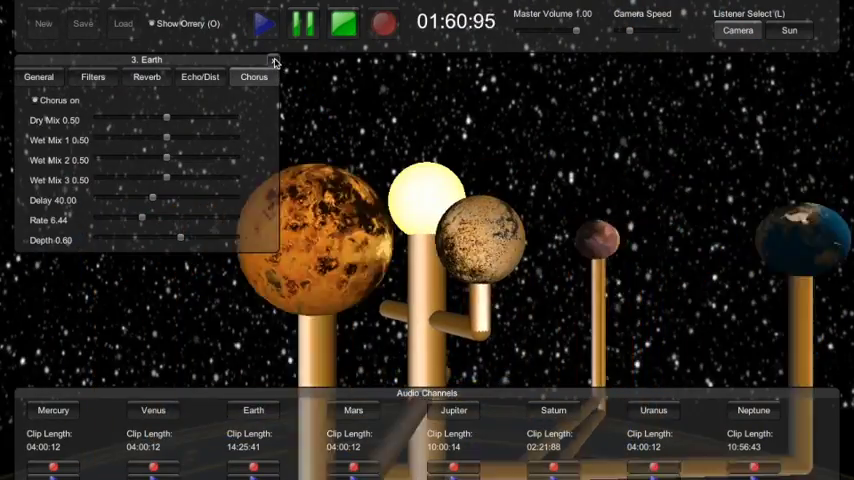
Step: Close Earth's panel, briefly view Mercury's settings, and close them so only the scene remains
click(274, 62)
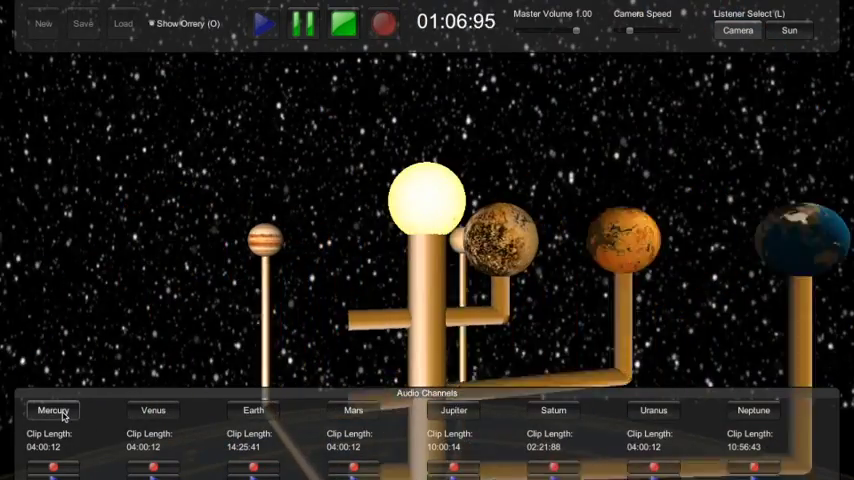
click(52, 410)
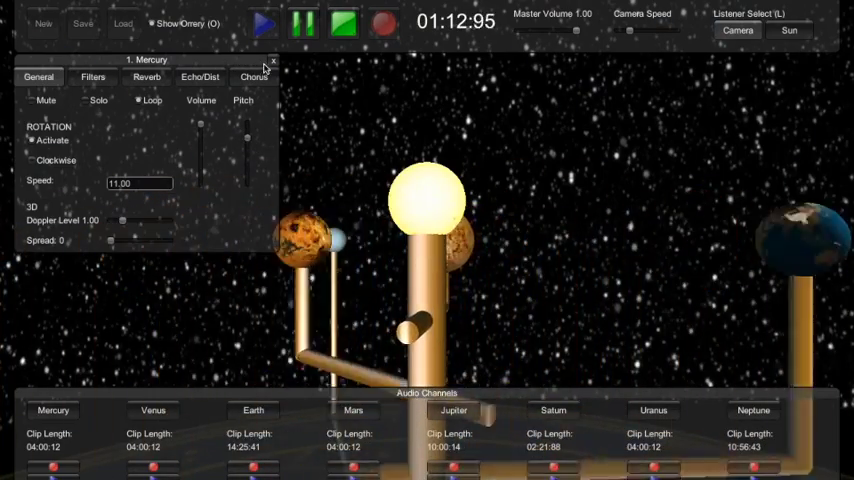
click(272, 64)
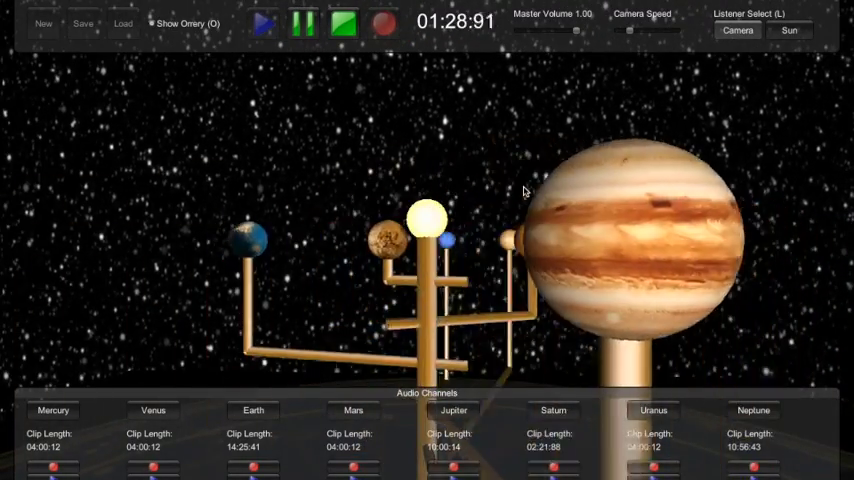
Step: Open Jupiter's General settings from the Audio Channels bar, showing start angle 34 with rotation off
click(454, 410)
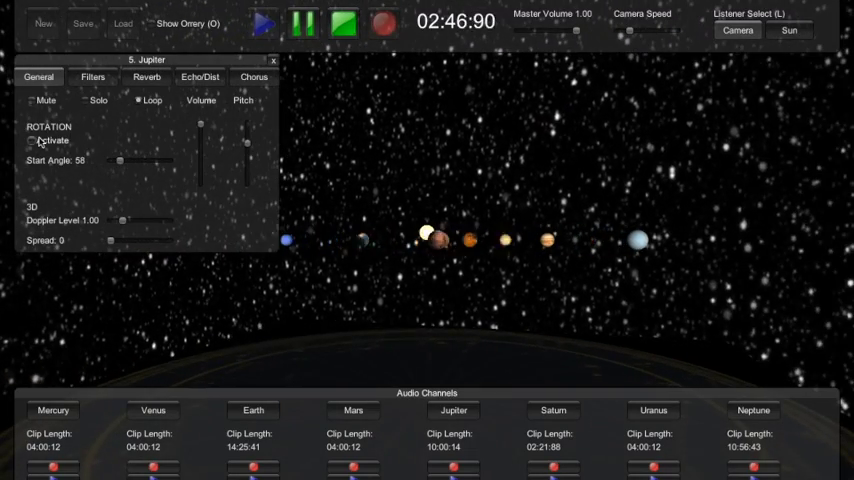
click(152, 24)
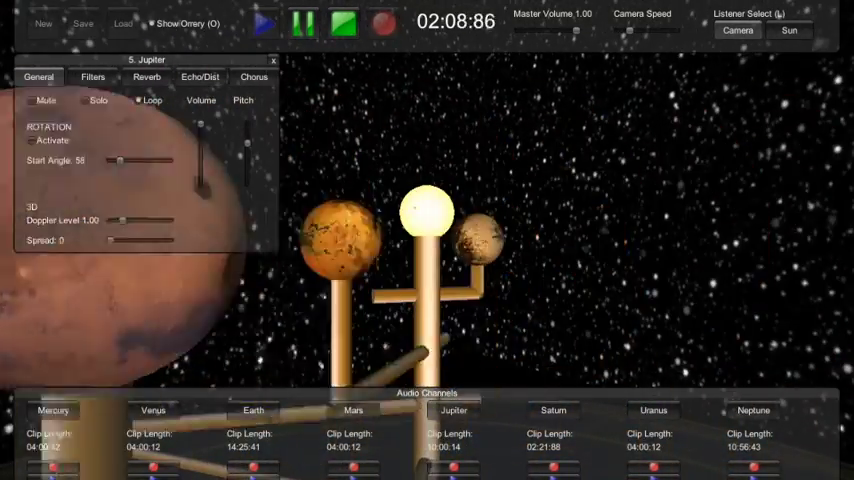
Step: Close Jupiter's panel and stop playback, resetting the timer to zero
click(264, 24)
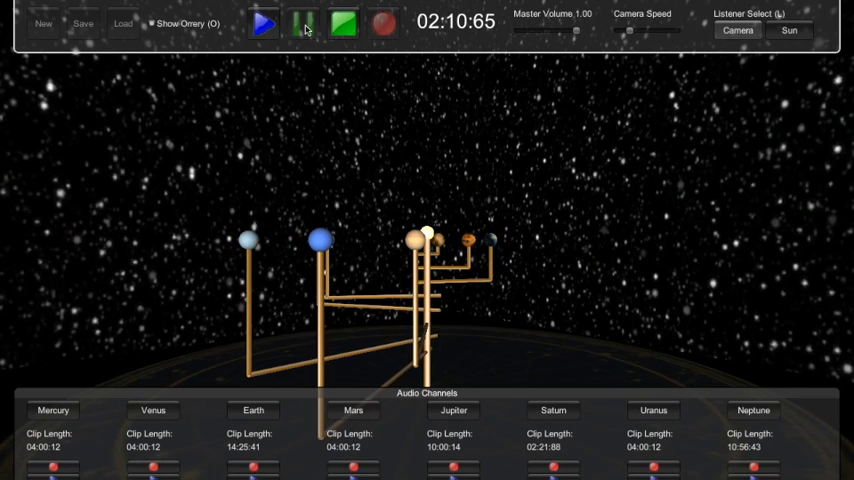
click(342, 24)
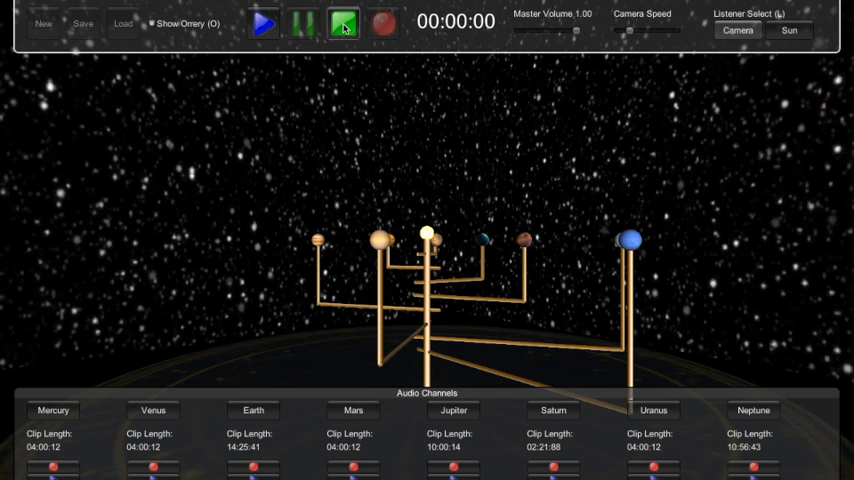